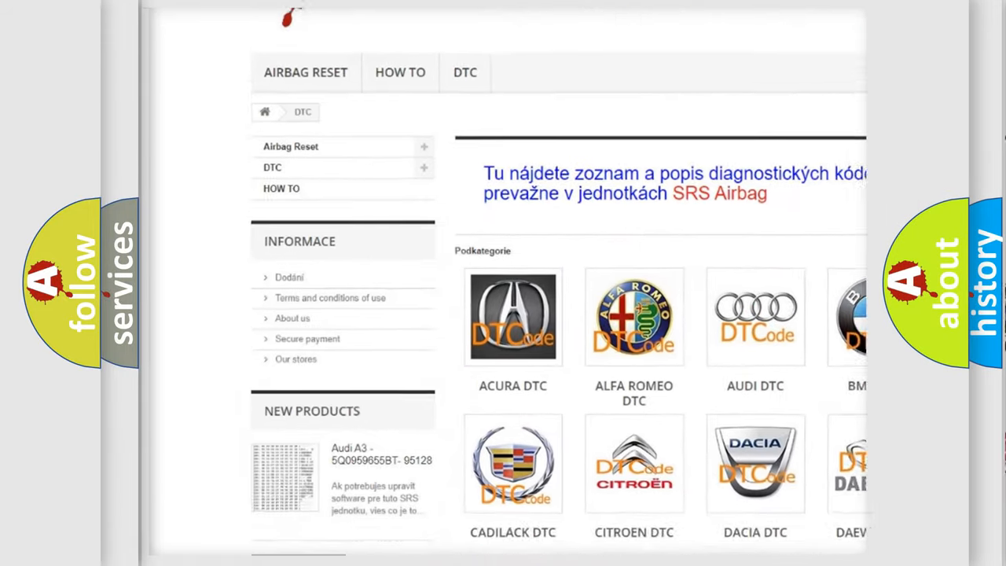
scroll("down", 3)
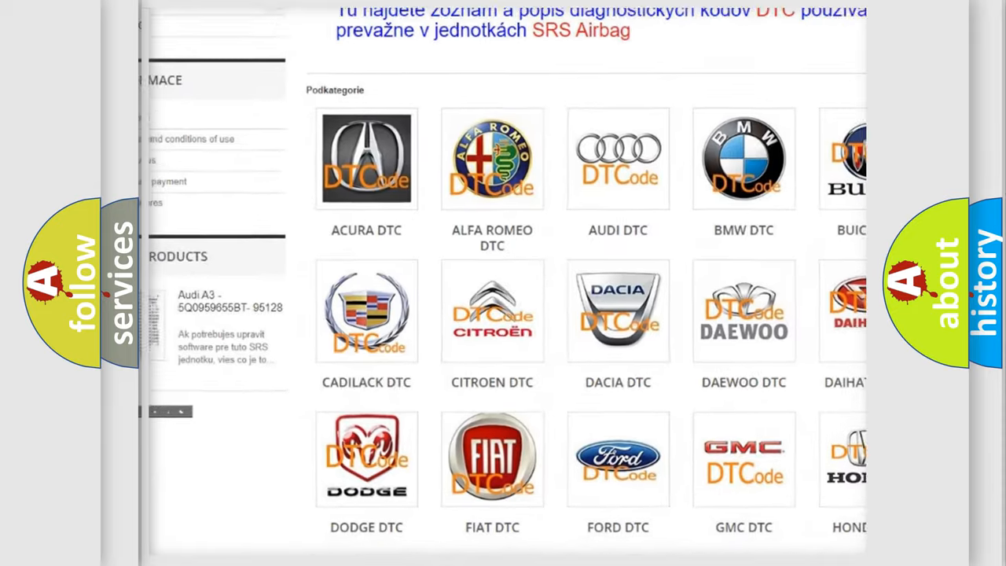
scroll("up", 3)
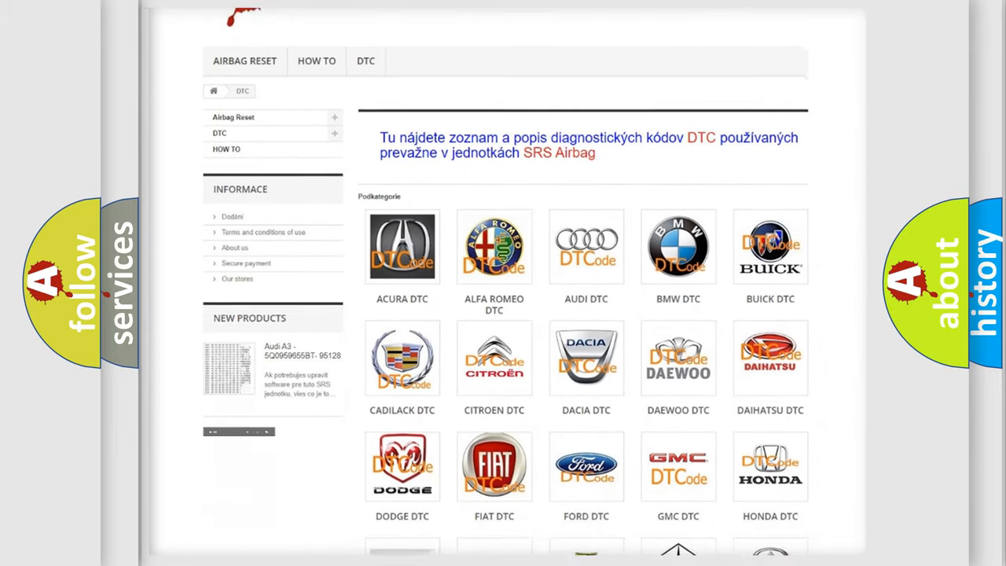
scroll("down", 3)
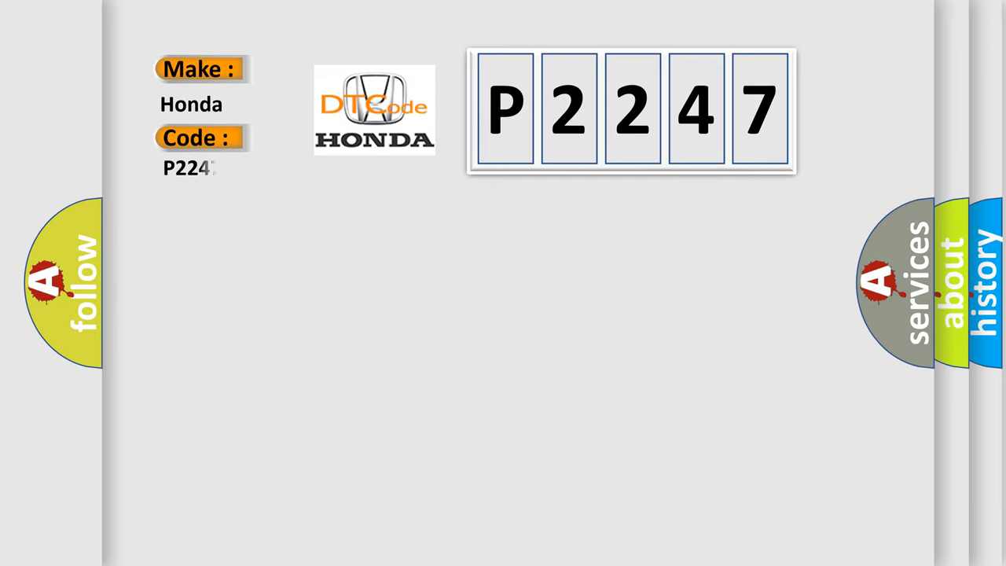
type("47")
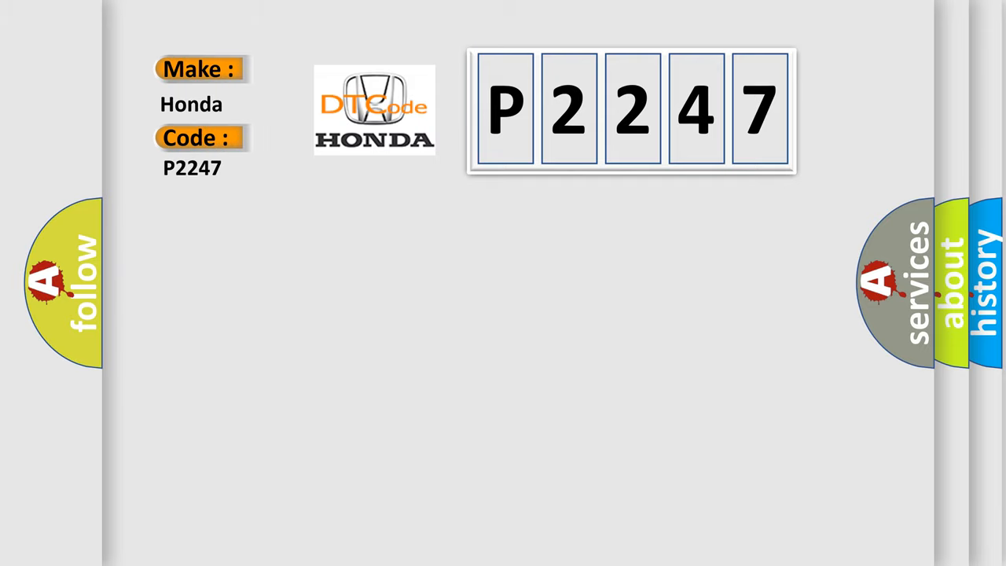